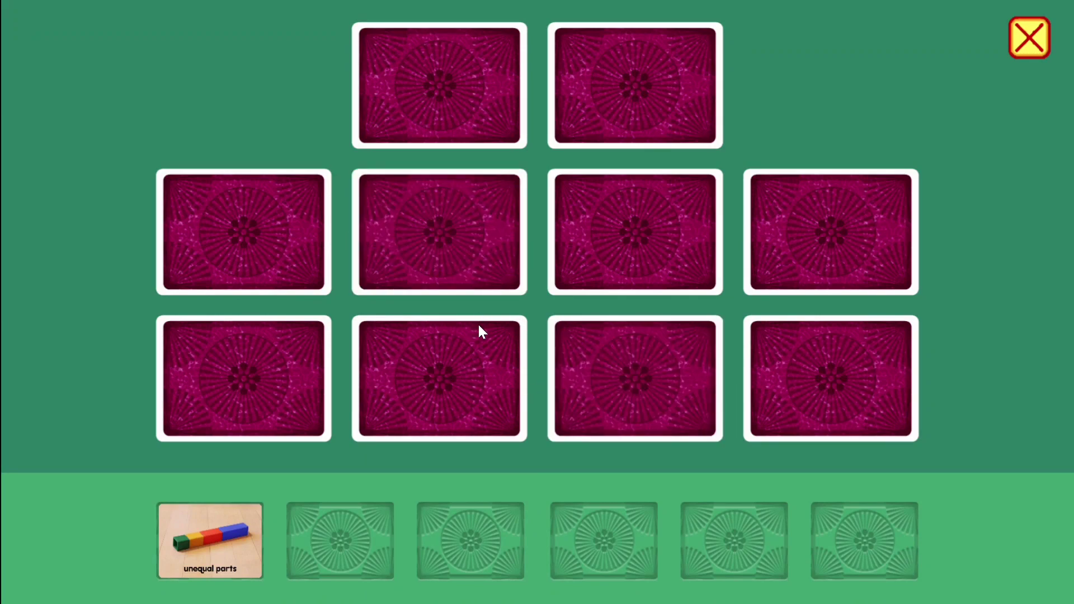
- Turn up the halves card and a fraction-bars card, which fail to match
{"action": "left_click", "coordinate": [439, 378]}
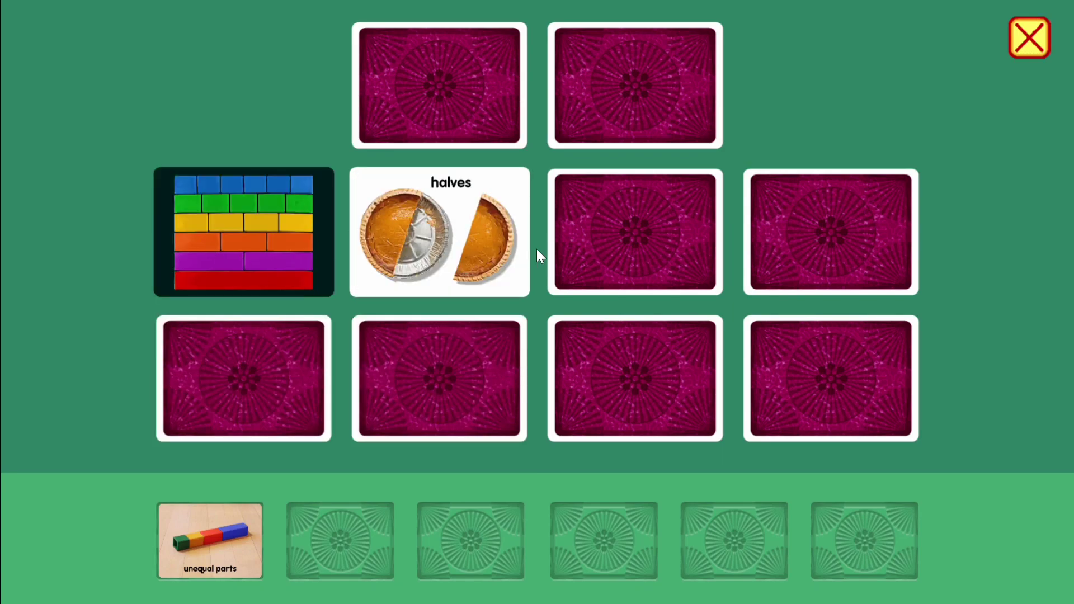
{"action": "left_click", "coordinate": [438, 232]}
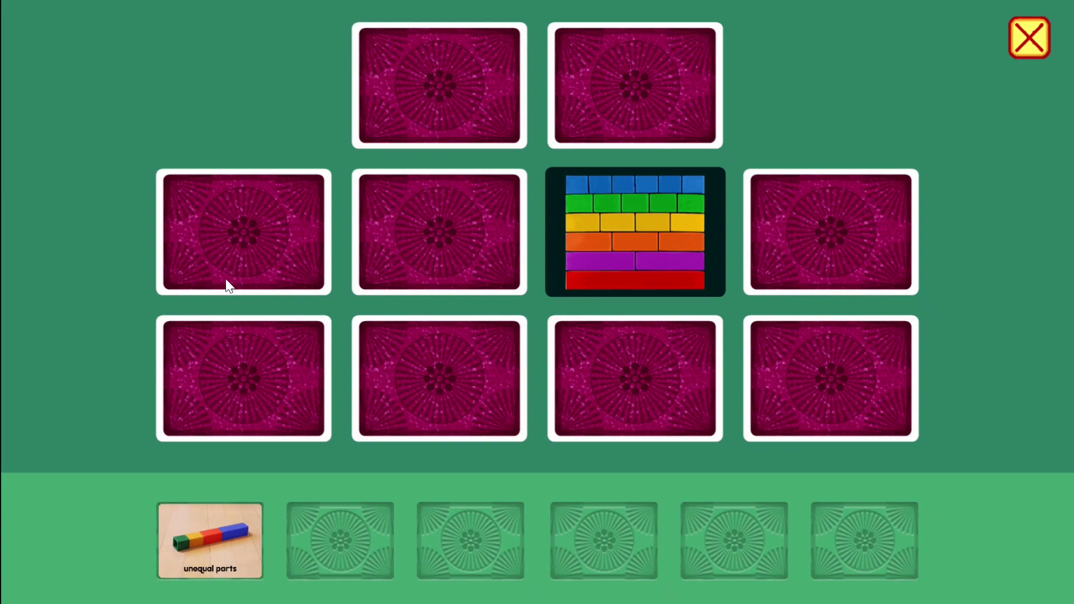
- Turn up the second fraction-bars card and send the matched picture to the bottom tray
{"action": "left_click", "coordinate": [633, 232]}
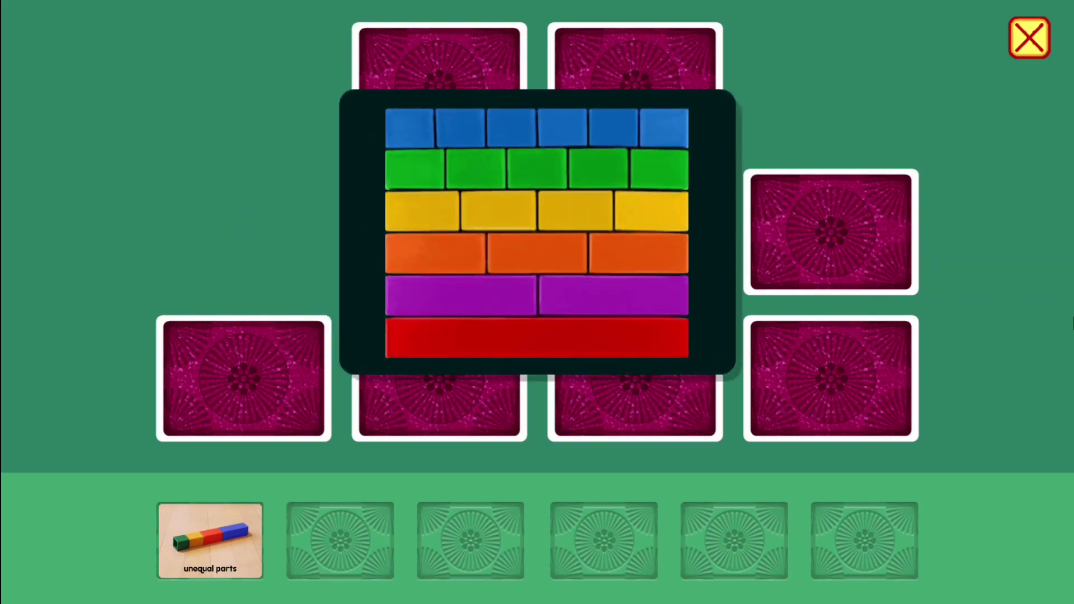
{"action": "left_click", "coordinate": [536, 296]}
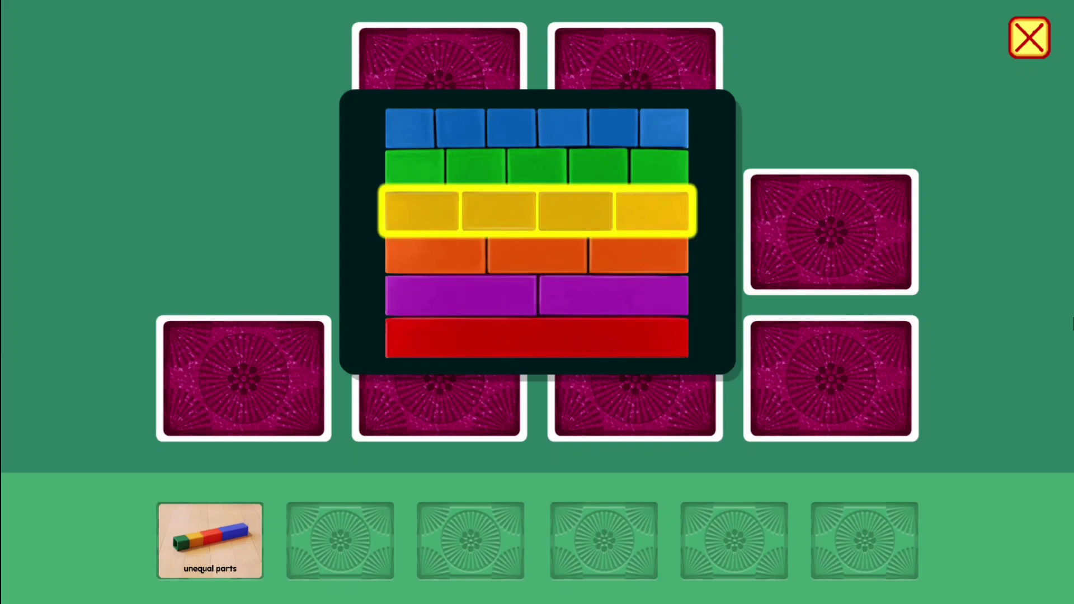
{"action": "left_click", "coordinate": [539, 126]}
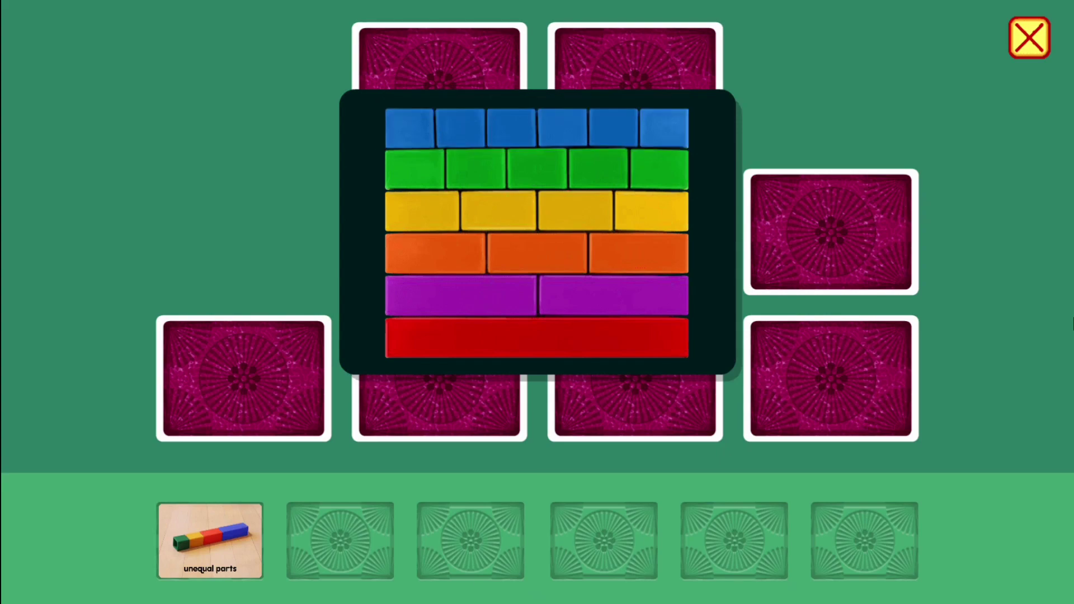
{"action": "left_click", "coordinate": [536, 338]}
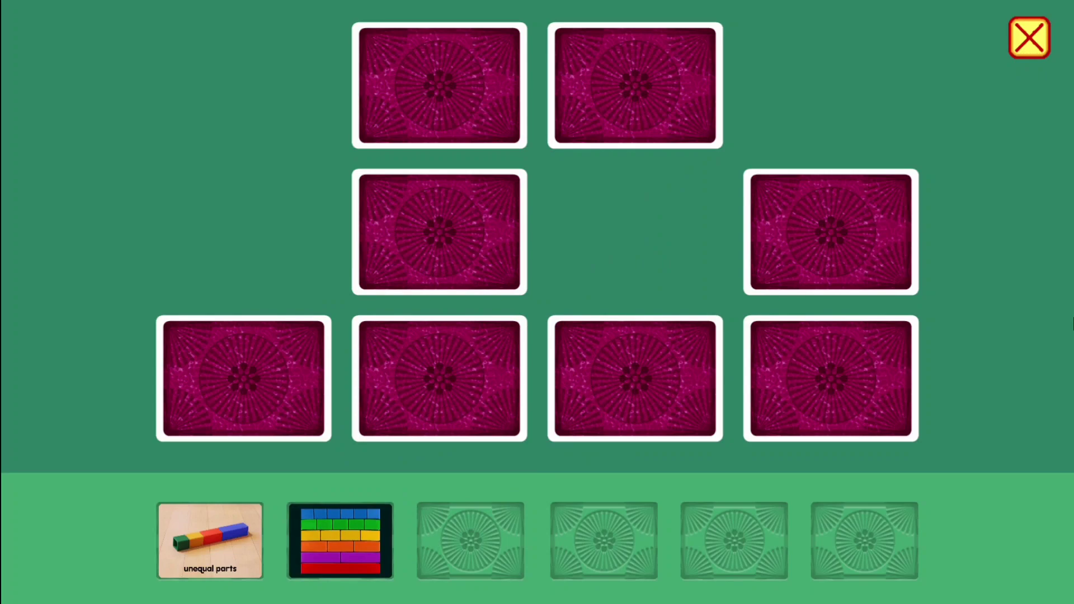
- Turn up the sandwich and fourths brownie cards, matching and collecting both pairs, then reveal the halves cards
{"action": "left_click", "coordinate": [633, 378]}
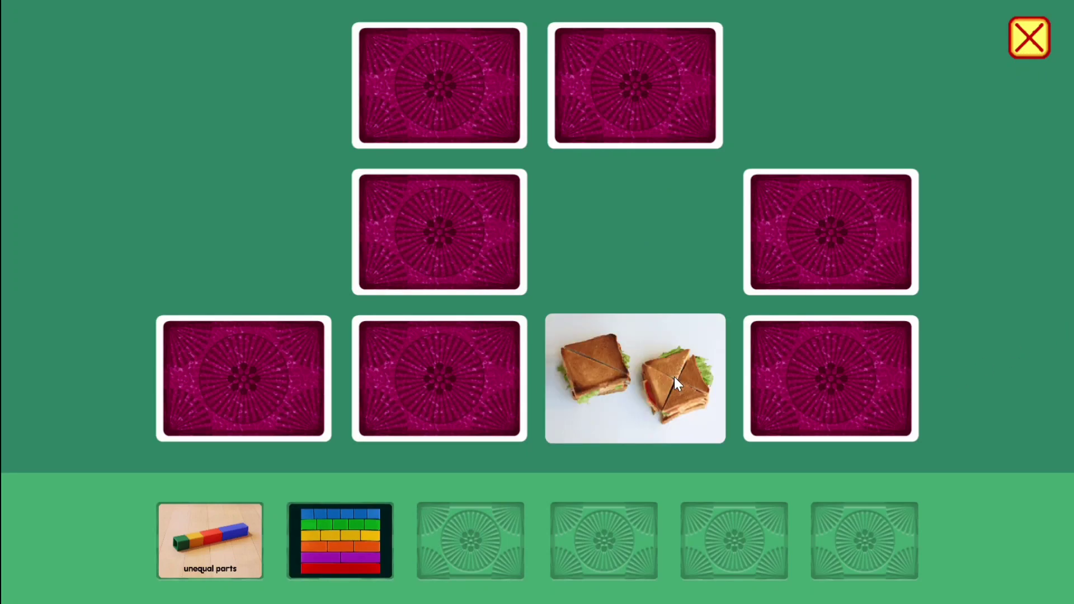
{"action": "left_click", "coordinate": [634, 85]}
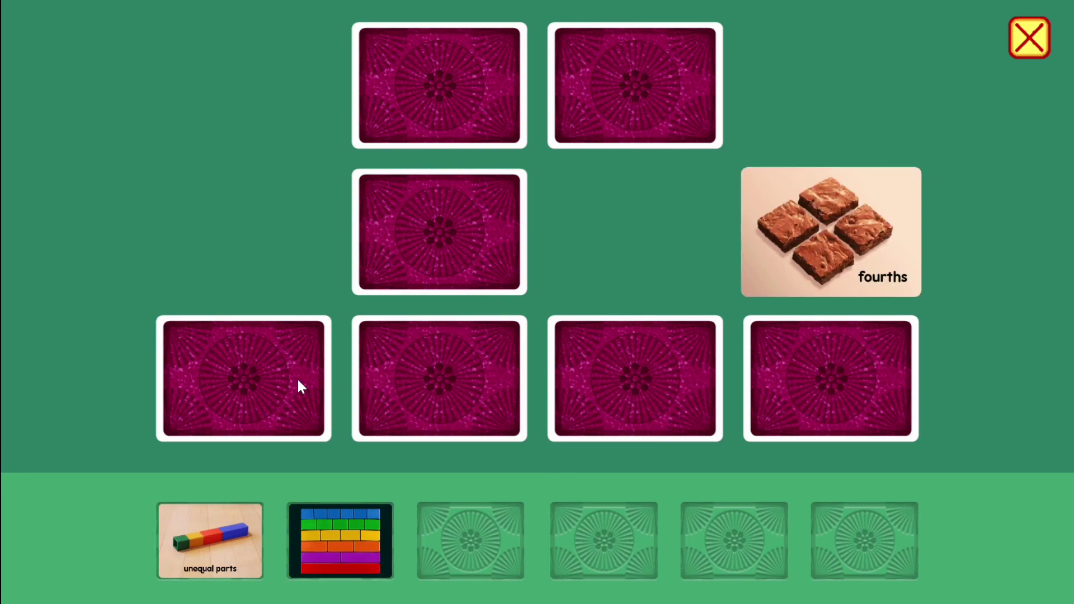
{"action": "left_click", "coordinate": [830, 232]}
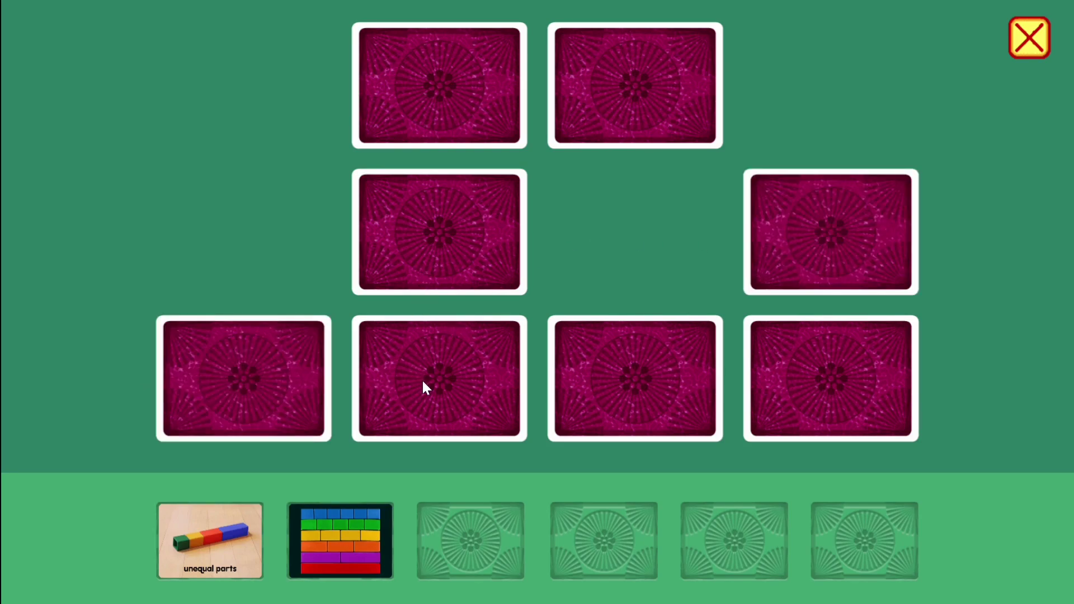
{"action": "left_click", "coordinate": [439, 377]}
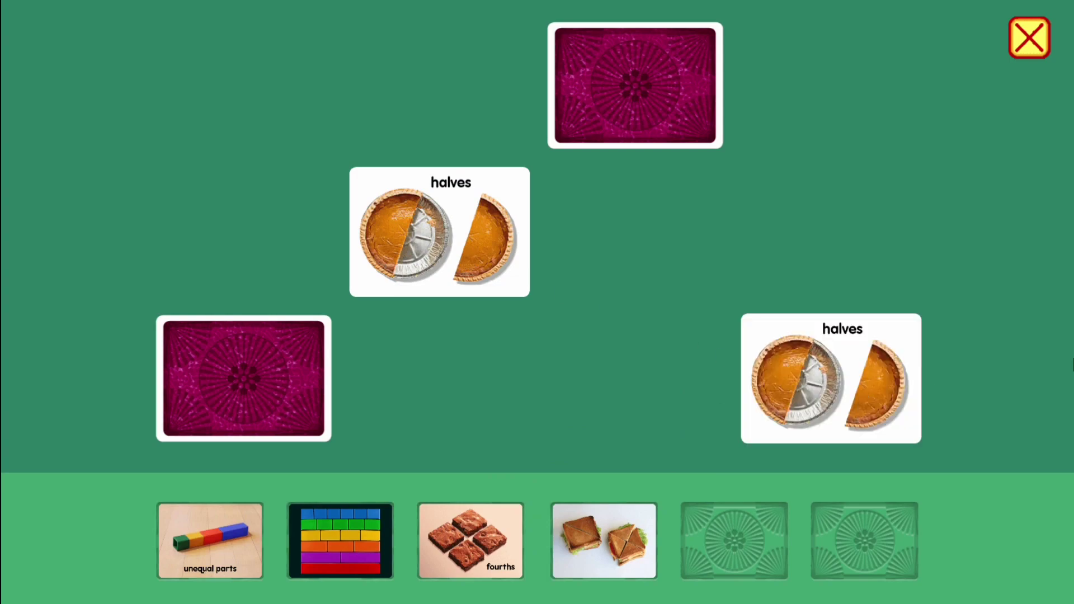
- Send the matched halves pie pair to the tray, leaving a cube-bars card face up
{"action": "left_click", "coordinate": [439, 231]}
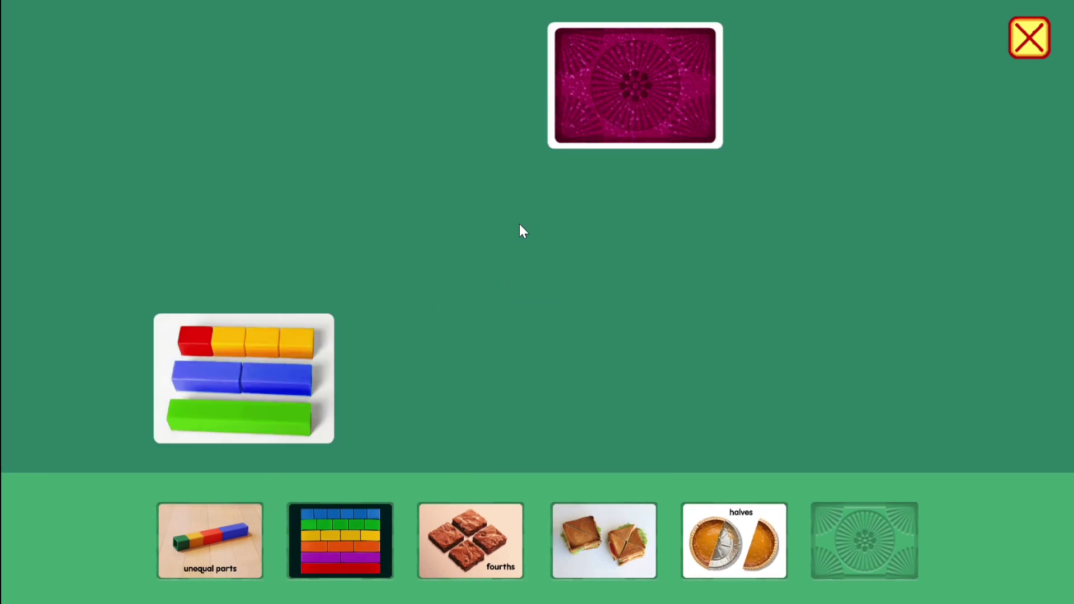
- Turn up the last connecting-cubes card and collect the final pair, filling all six tray slots
{"action": "left_click", "coordinate": [243, 378]}
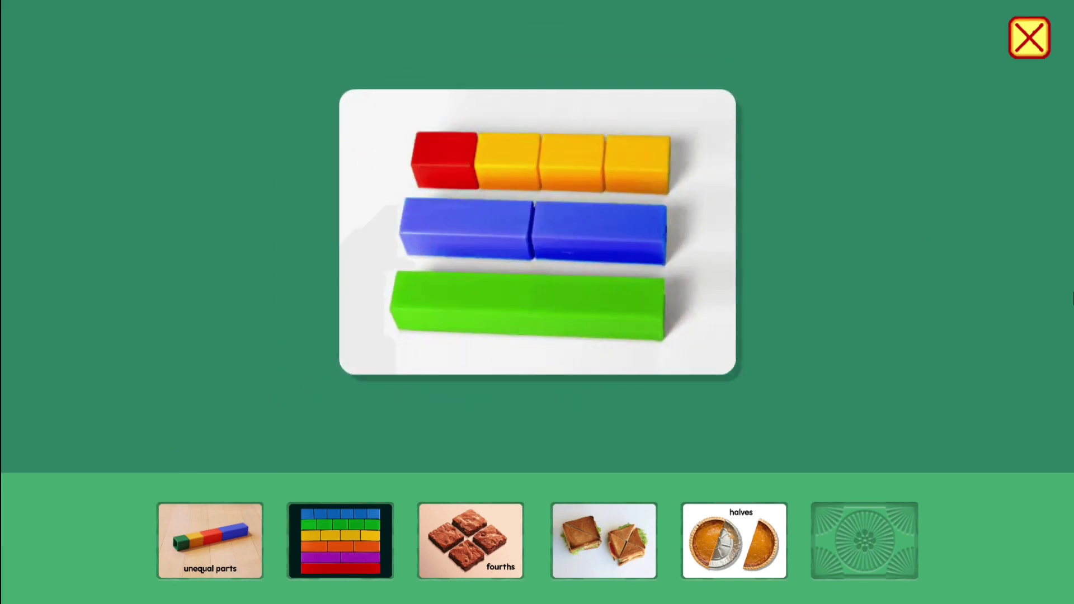
{"action": "left_click", "coordinate": [534, 304]}
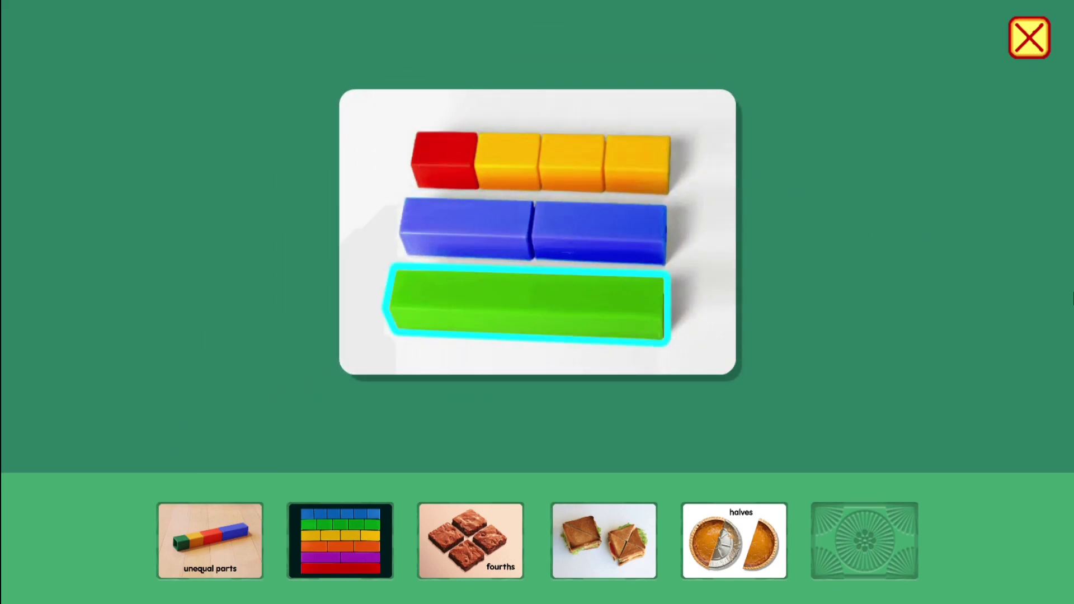
{"action": "left_click", "coordinate": [536, 229]}
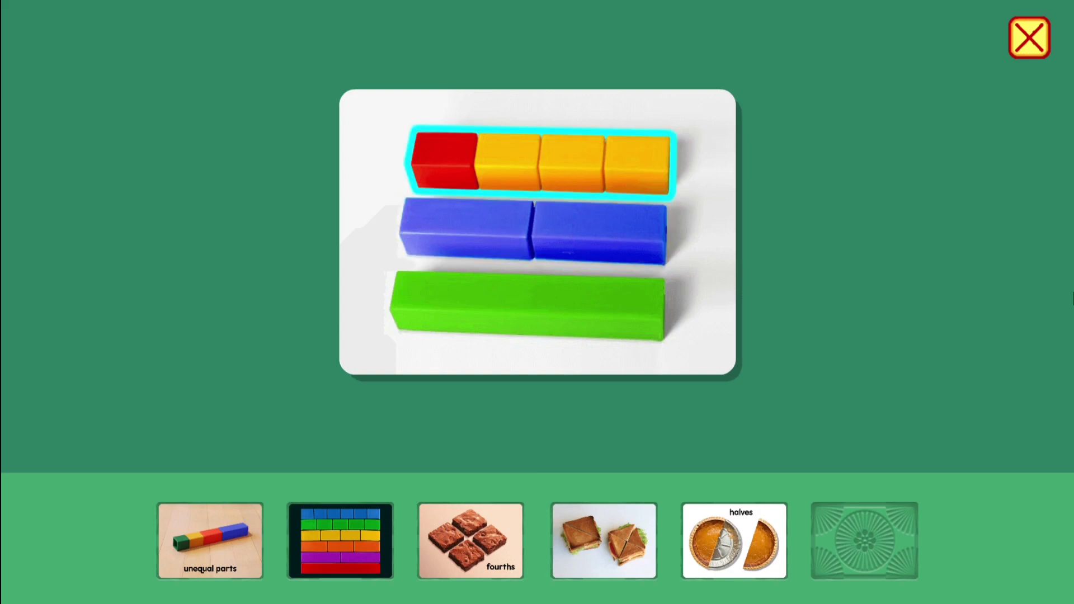
{"action": "left_click", "coordinate": [542, 162]}
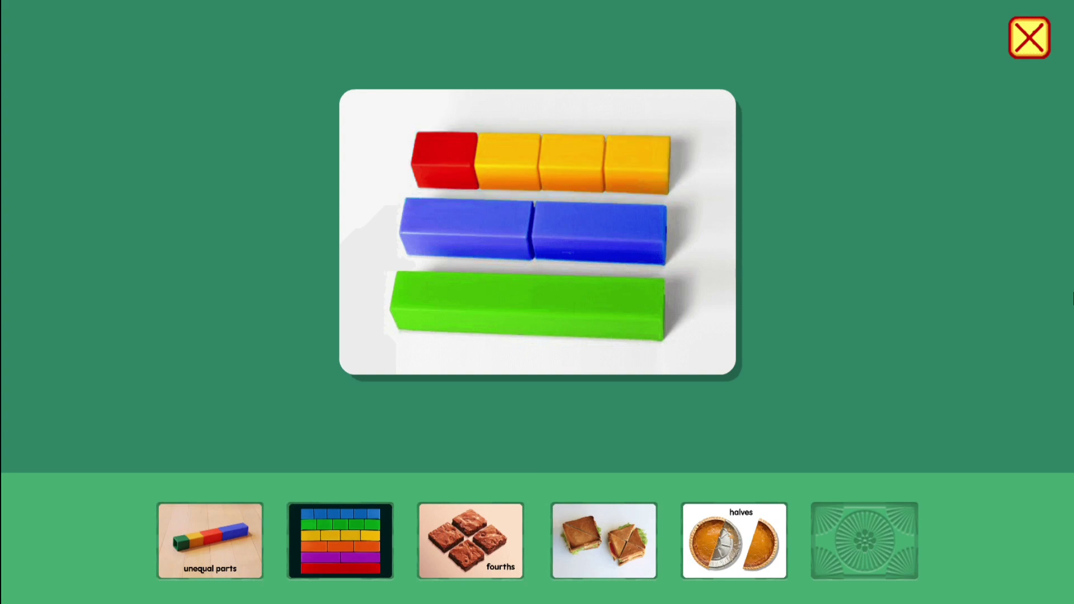
{"action": "left_click", "coordinate": [442, 161]}
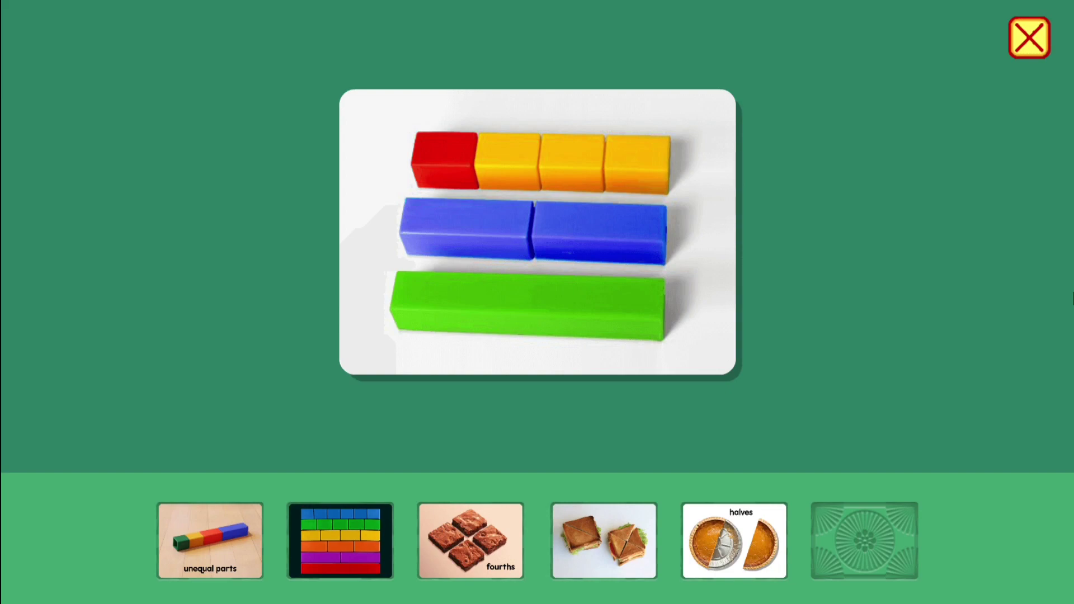
{"action": "left_click", "coordinate": [864, 541]}
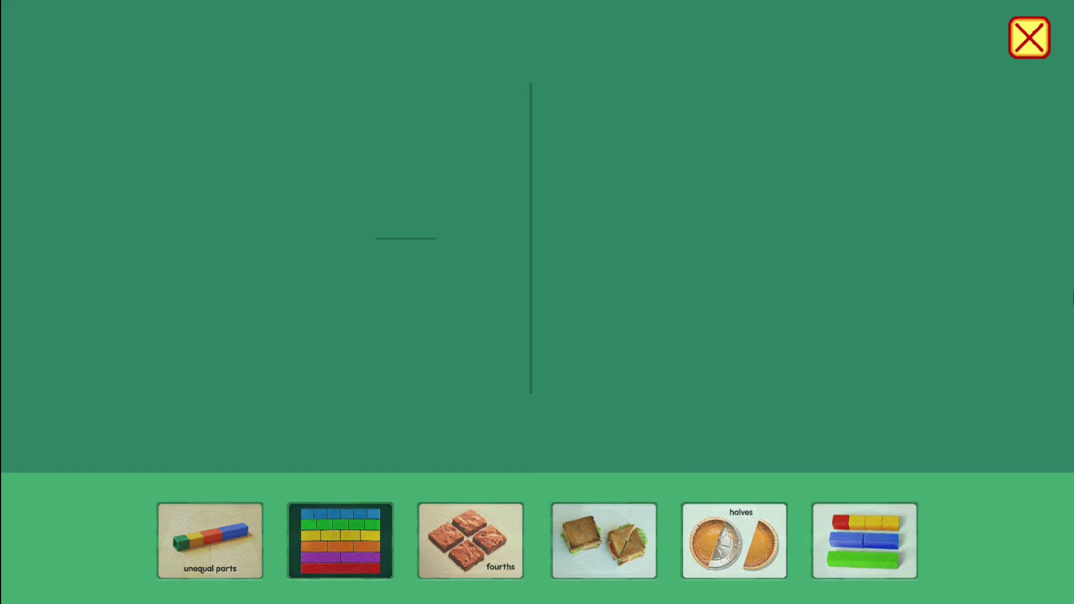